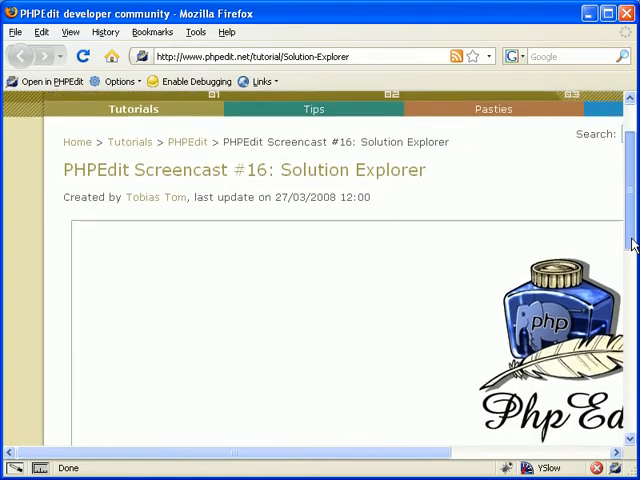
# Step: Scroll down the PHPEdit tutorial page before the debugger wizard appears
pyautogui.scroll(-3)
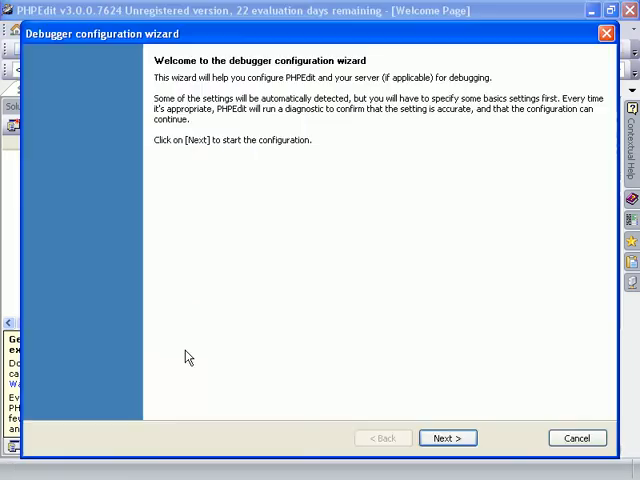
# Step: Confirm local root, server URL and active debugger extension through the wizard and finish it
pyautogui.click(447, 438)
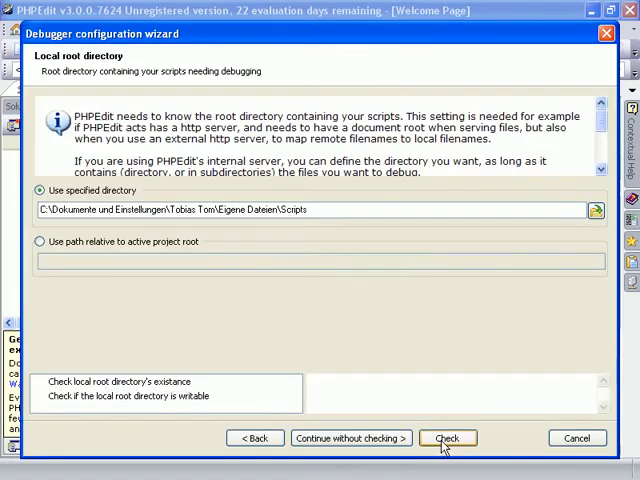
pyautogui.click(447, 438)
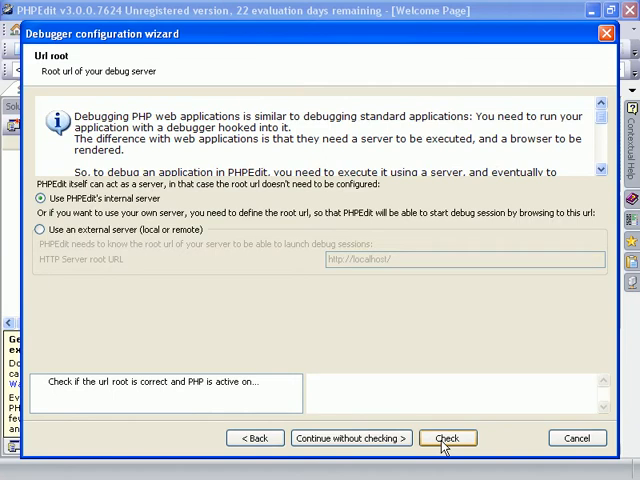
pyautogui.click(447, 438)
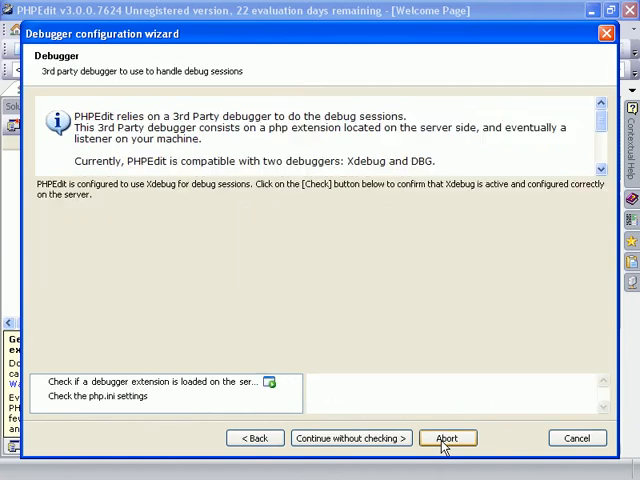
pyautogui.click(350, 438)
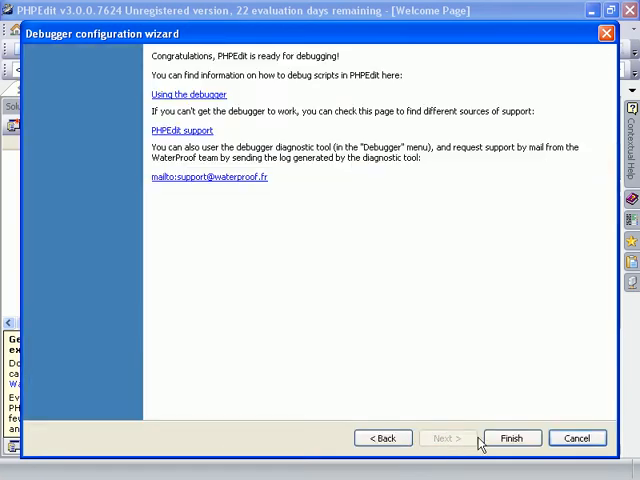
pyautogui.click(511, 438)
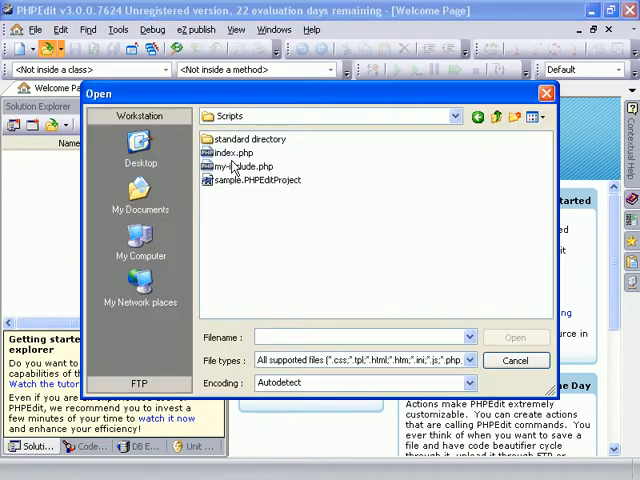
# Step: Load index.php from the Scripts folder into the editor
pyautogui.doubleClick(227, 153)
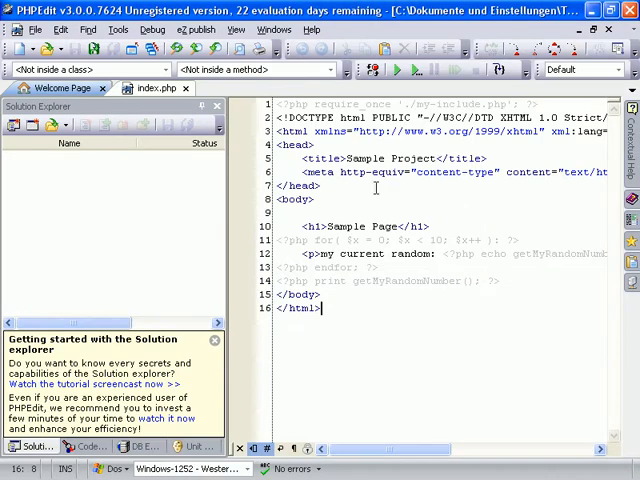
# Step: Break at line 11, run under the debugger, step through into getMyRandomNumber, then run to completion
pyautogui.click(235, 240)
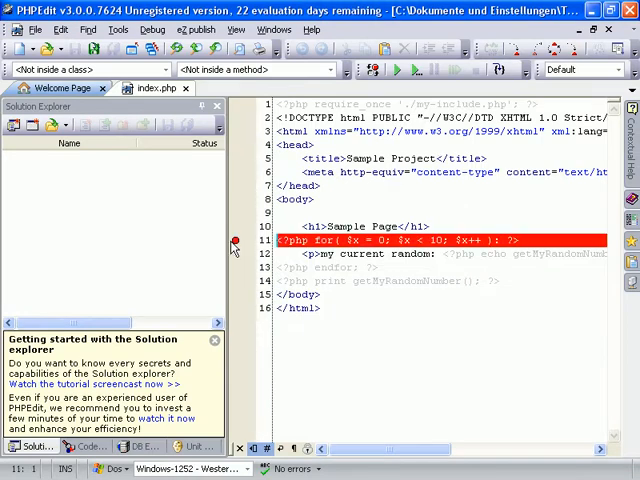
pyautogui.moveTo(398, 70)
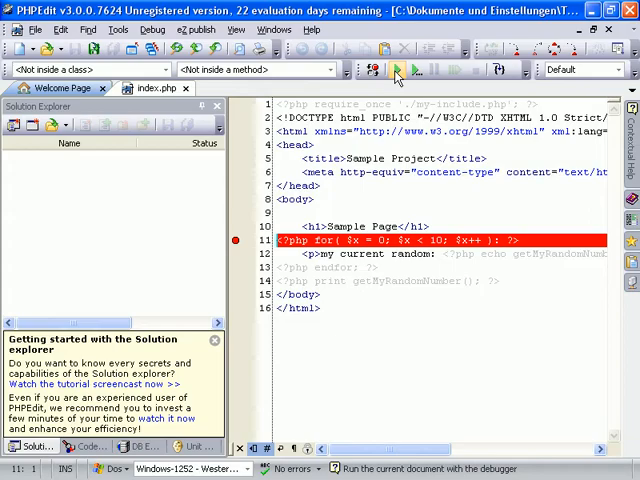
pyautogui.click(395, 69)
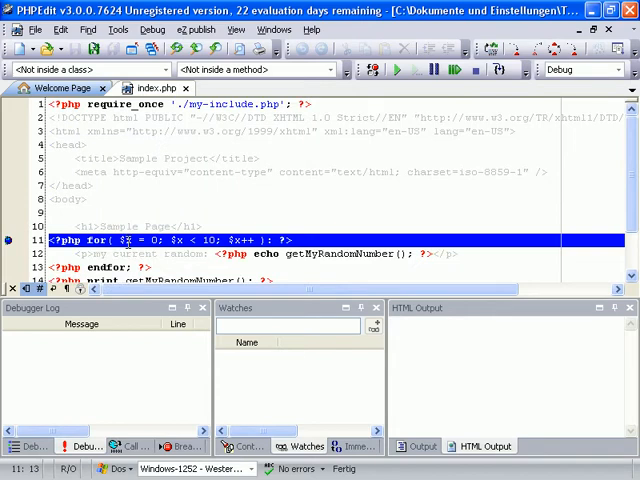
pyautogui.click(495, 70)
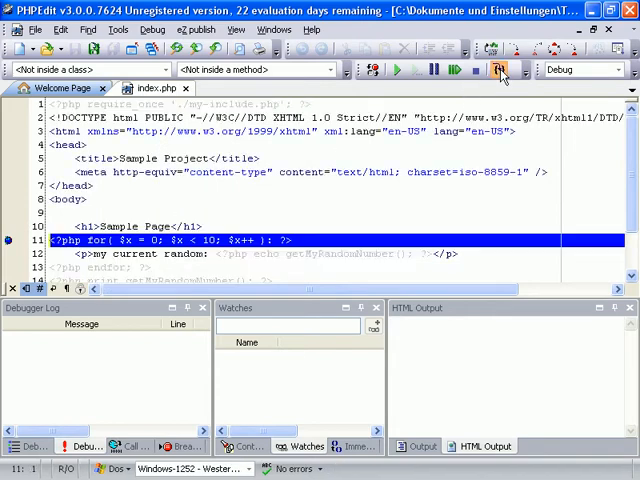
pyautogui.click(497, 69)
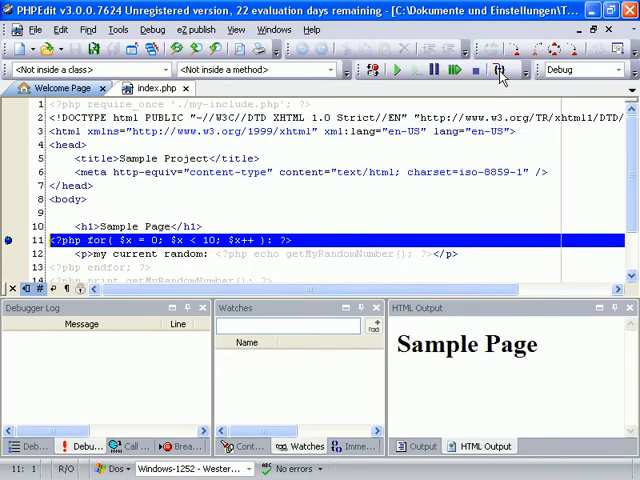
pyautogui.click(501, 69)
pyautogui.write('$x')
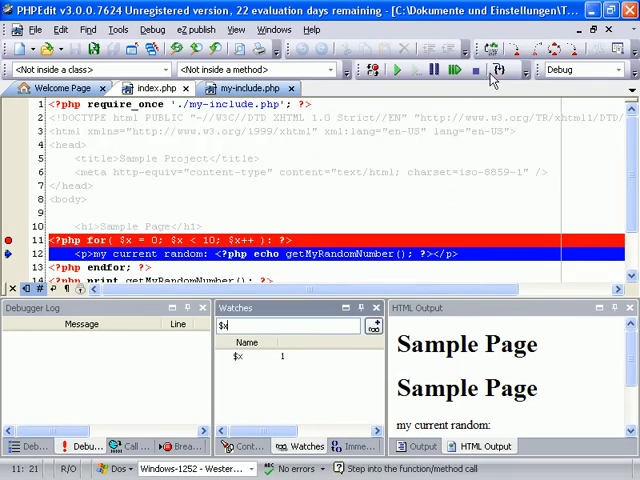
pyautogui.click(499, 69)
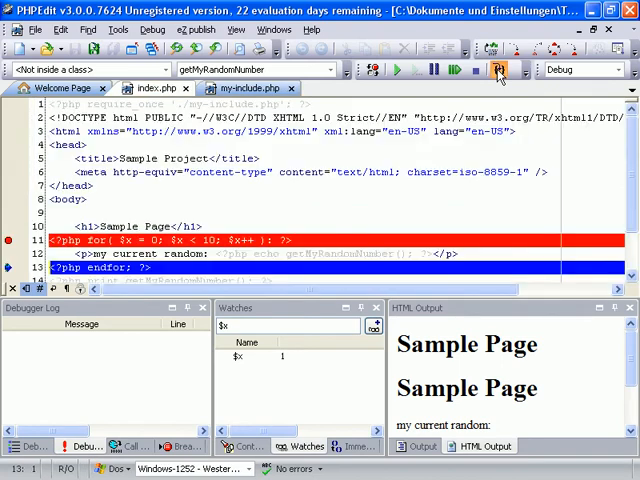
pyautogui.click(498, 69)
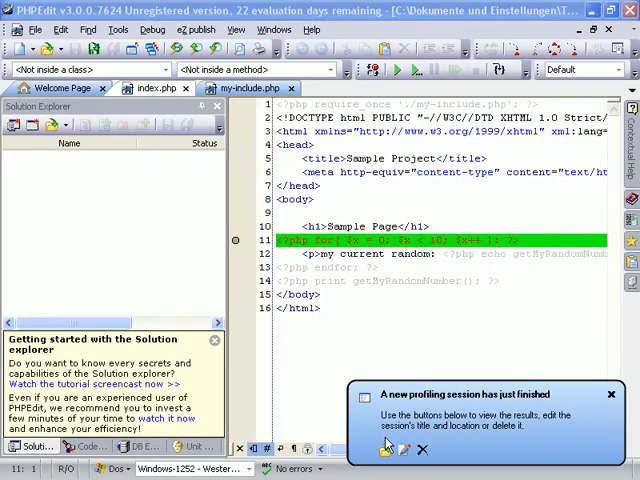
# Step: View the profiling results in WinCacheGrind and expand {main} to list its getMyRandomNumber calls
pyautogui.click(386, 449)
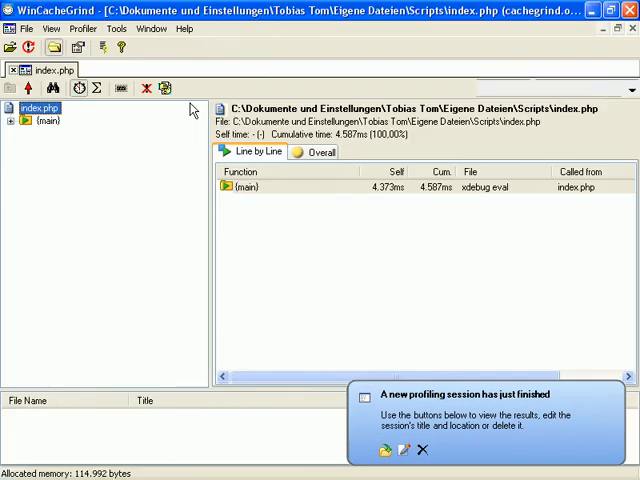
pyautogui.click(9, 121)
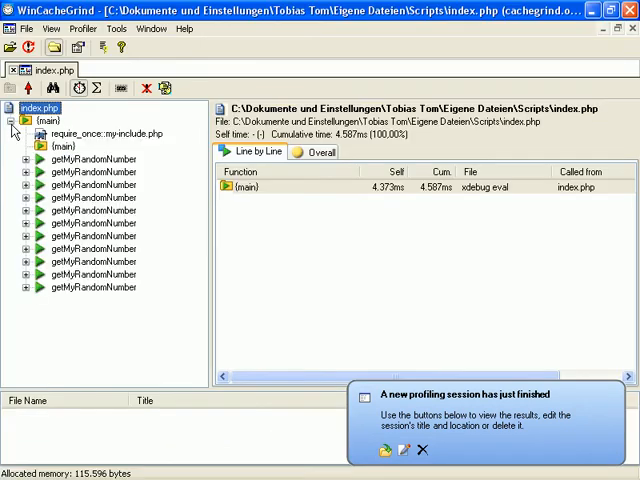
pyautogui.click(24, 133)
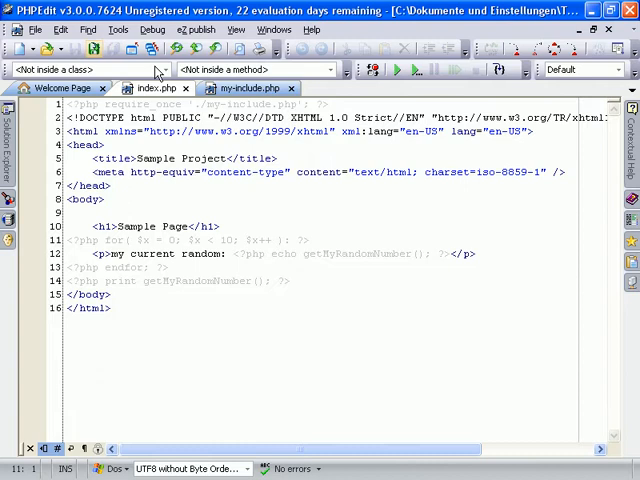
# Step: In my-include.php, expand the 'class' keyboard template below getMyRandomNumber into a myClass skeleton
pyautogui.click(248, 88)
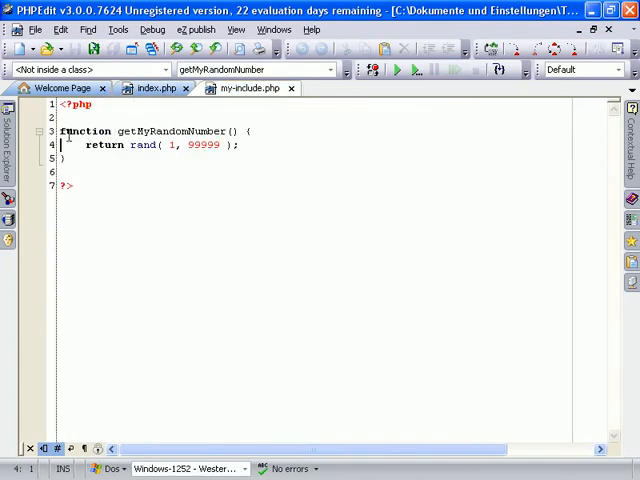
pyautogui.click(48, 131)
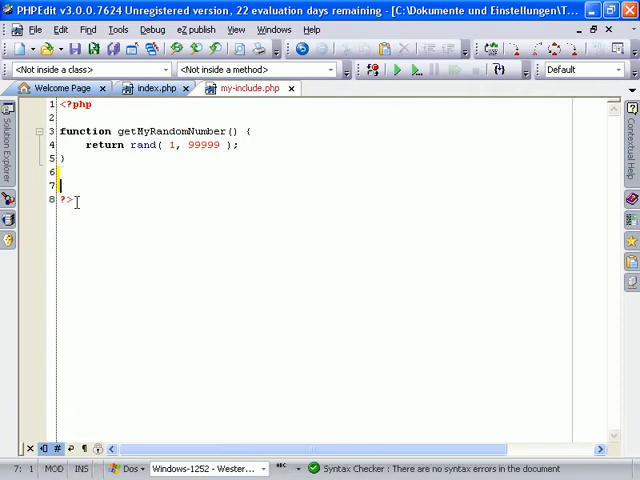
pyautogui.write('class myClass{')
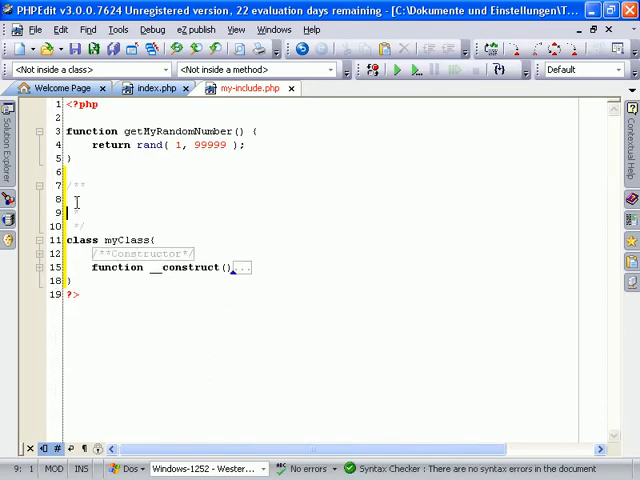
pyautogui.click(117, 29)
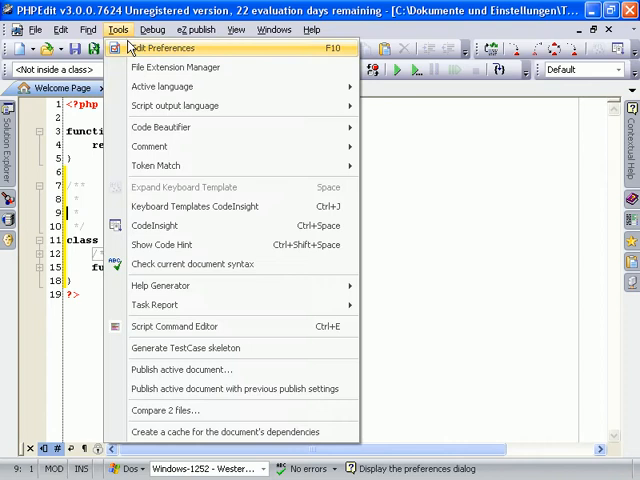
# Step: Review the PHP keyboard templates under Languages > PHP in Preferences and close it
pyautogui.click(162, 47)
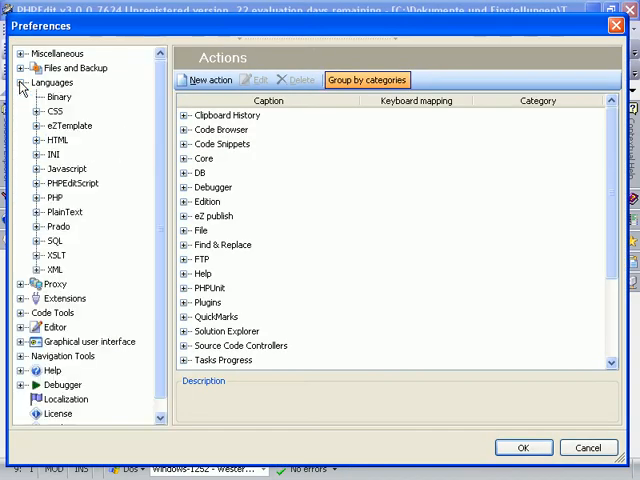
pyautogui.click(36, 197)
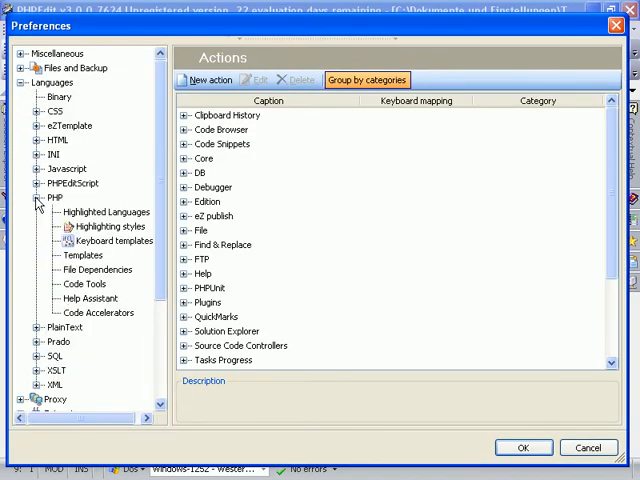
pyautogui.click(115, 241)
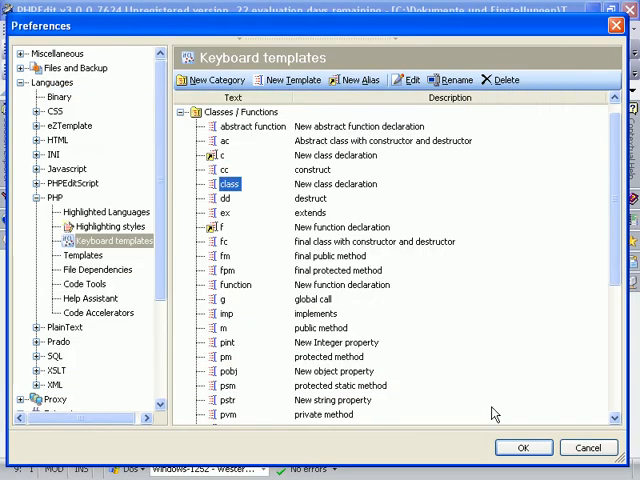
pyautogui.click(523, 447)
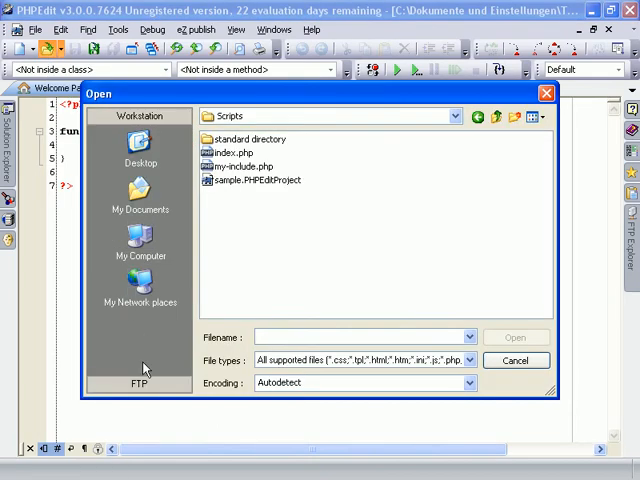
# Step: Quick-connect to the FTP server and load sampleClass.php from its sandbox folder
pyautogui.click(140, 383)
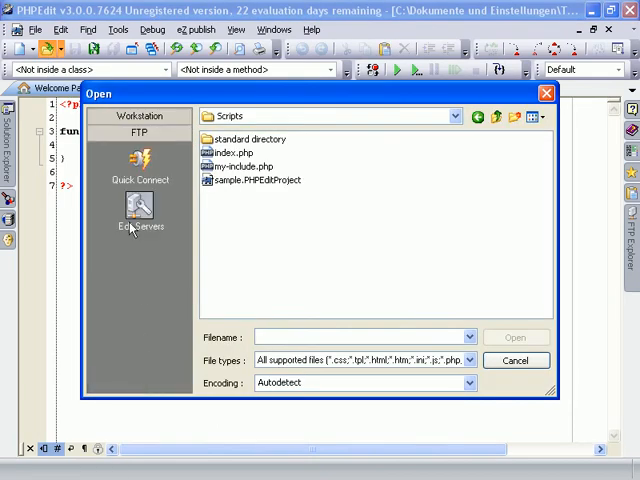
pyautogui.click(139, 215)
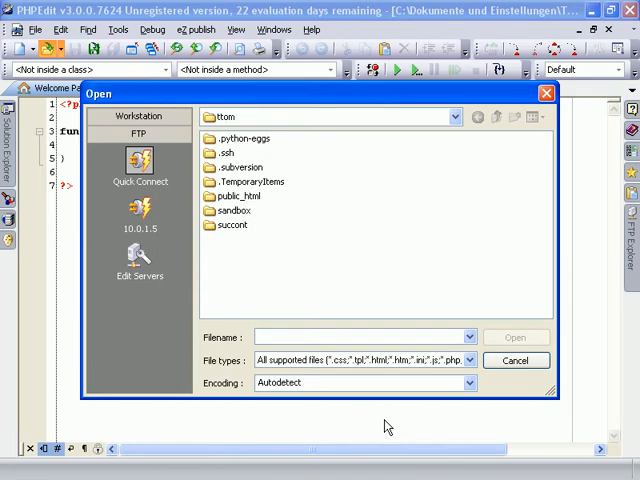
pyautogui.doubleClick(234, 210)
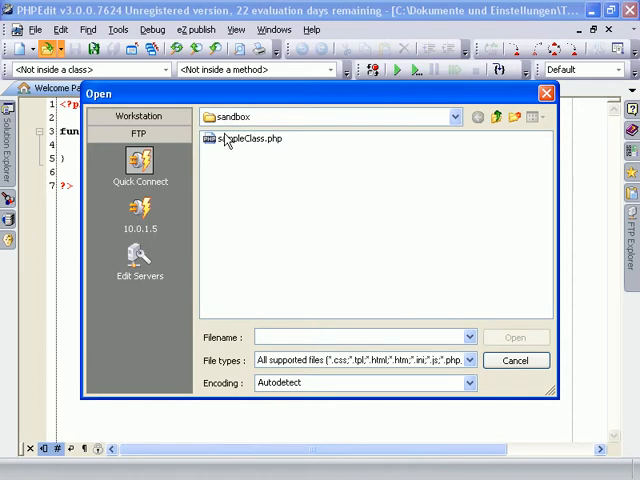
pyautogui.doubleClick(248, 138)
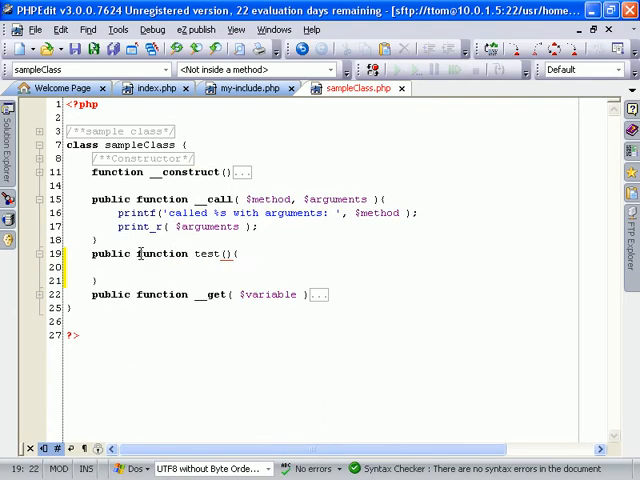
# Step: Make test() return $this->__get('foo') using code completion, and save
pyautogui.write('return')
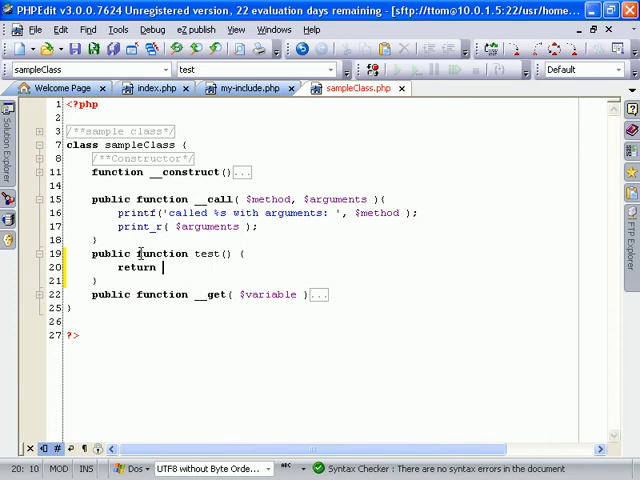
pyautogui.write('$this->')
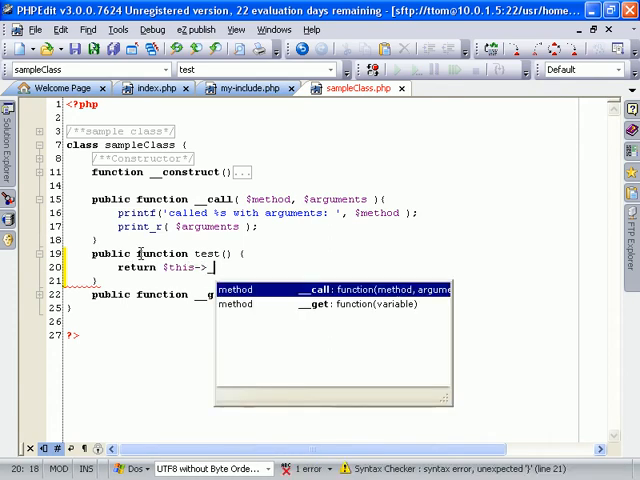
pyautogui.press('Down')
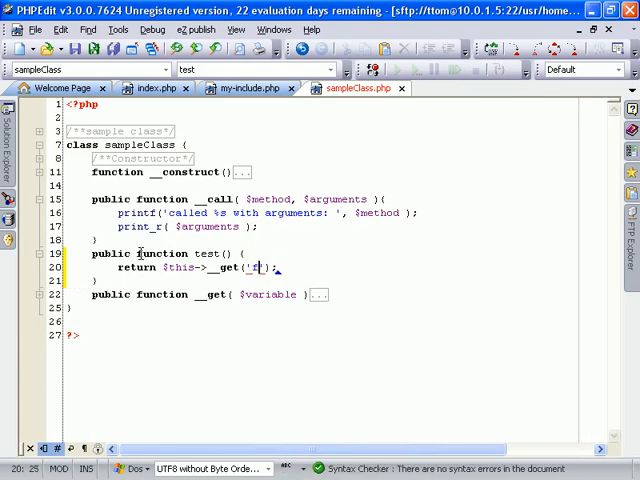
pyautogui.press('ctrl+s')
pyautogui.write("oo'")
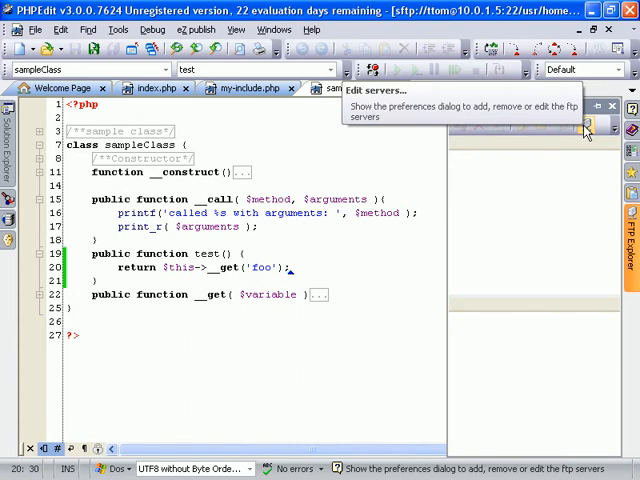
# Step: Add SFTP server Local_Test_Server for host 10.0.1.5 port 22 and save the FTP settings
pyautogui.click(585, 124)
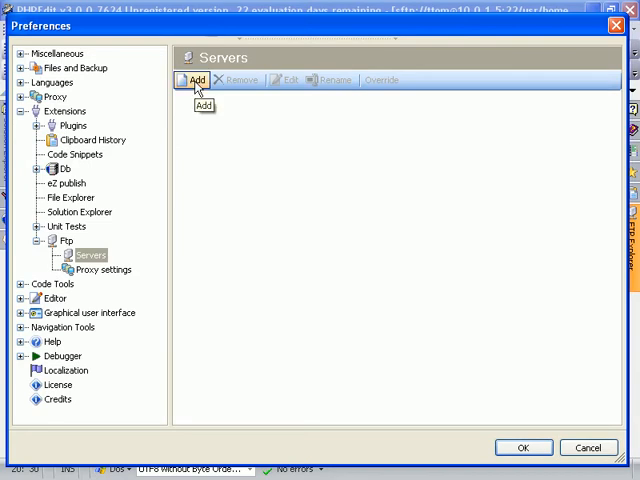
pyautogui.click(190, 80)
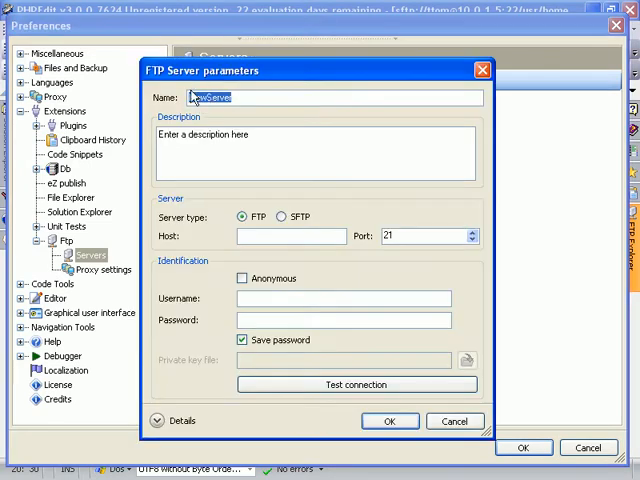
pyautogui.write('Local_Test_')
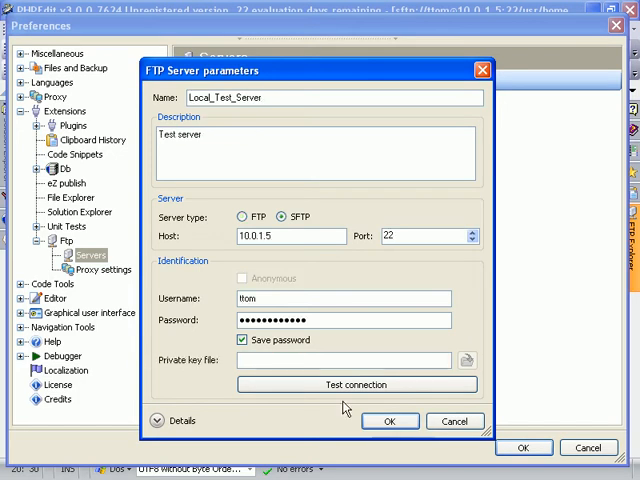
pyautogui.click(390, 420)
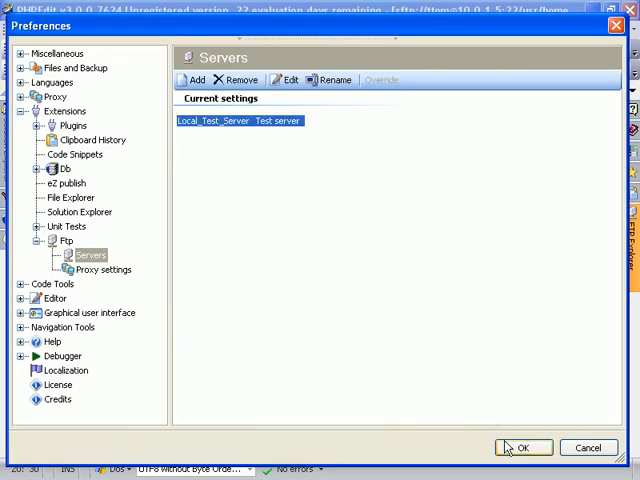
pyautogui.click(523, 447)
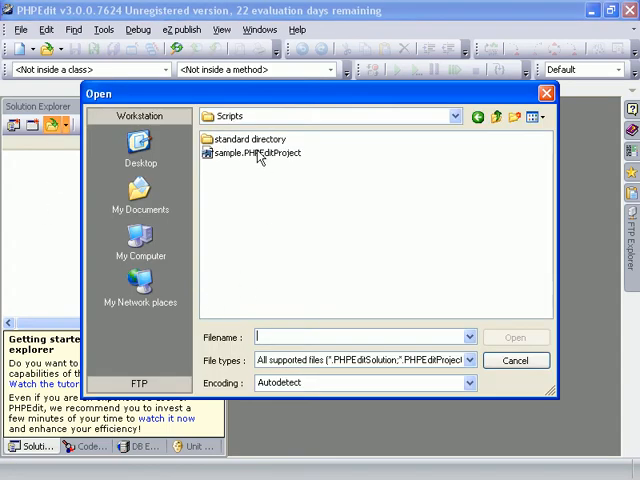
# Step: Load sample.PHPEditProject, expand its standard directory folder and bring up index.php
pyautogui.doubleClick(253, 152)
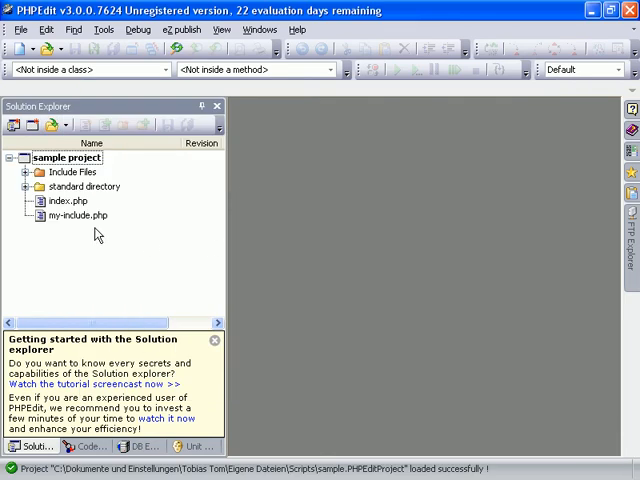
pyautogui.moveTo(37, 200)
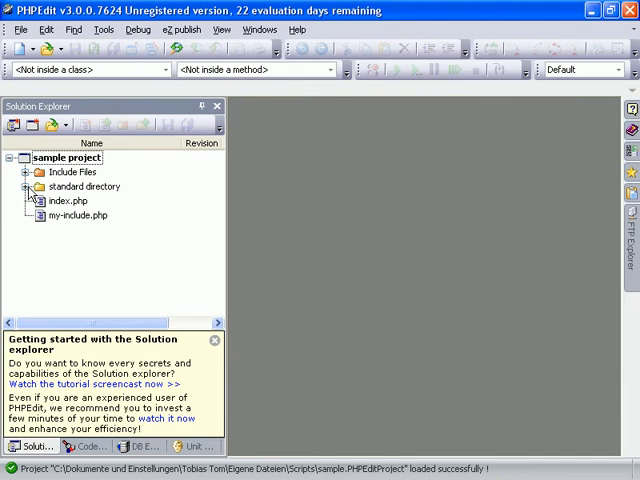
pyautogui.click(26, 186)
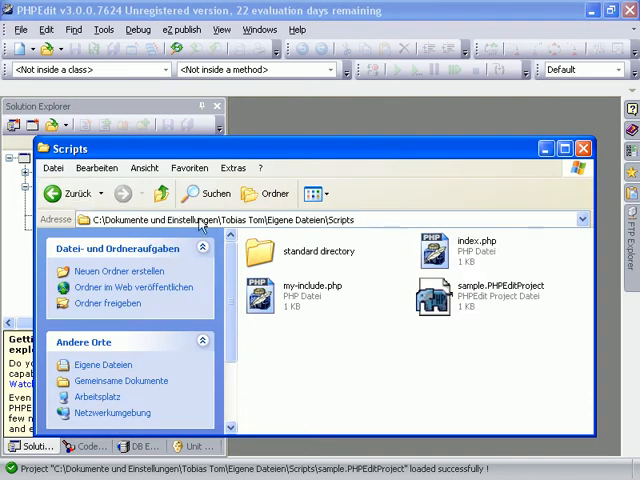
pyautogui.click(583, 148)
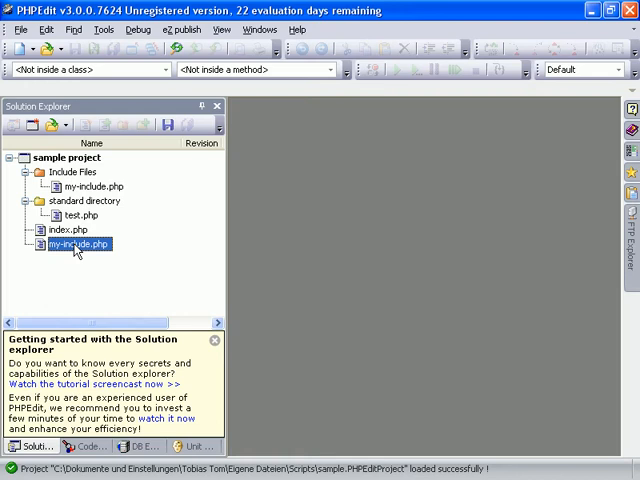
pyautogui.doubleClick(66, 229)
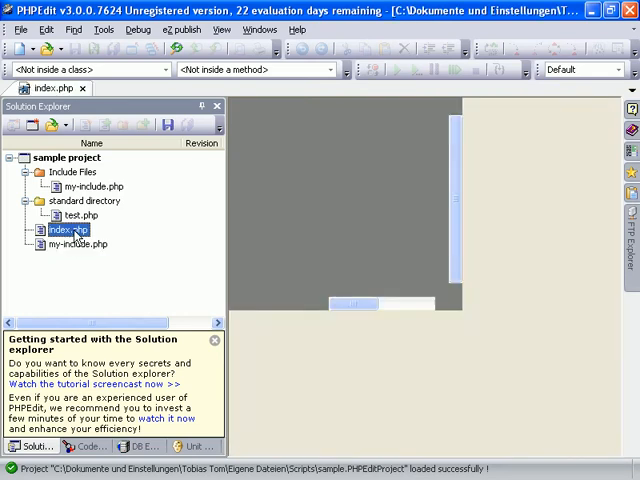
# Step: Add a getMyRandomNumber() call on line 14 of index.php via code completion
pyautogui.doubleClick(69, 229)
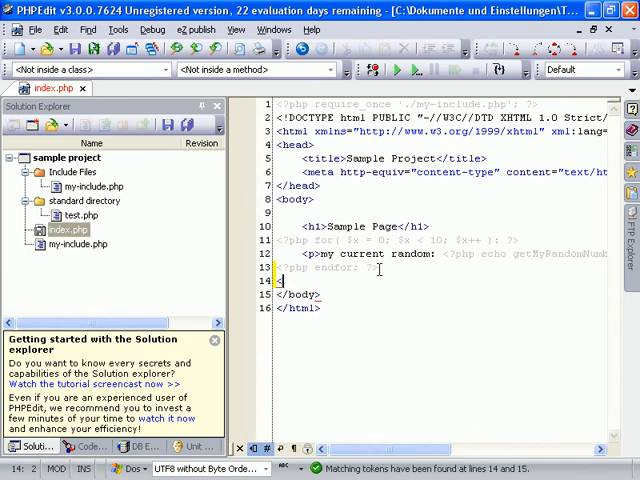
pyautogui.write('getMy')
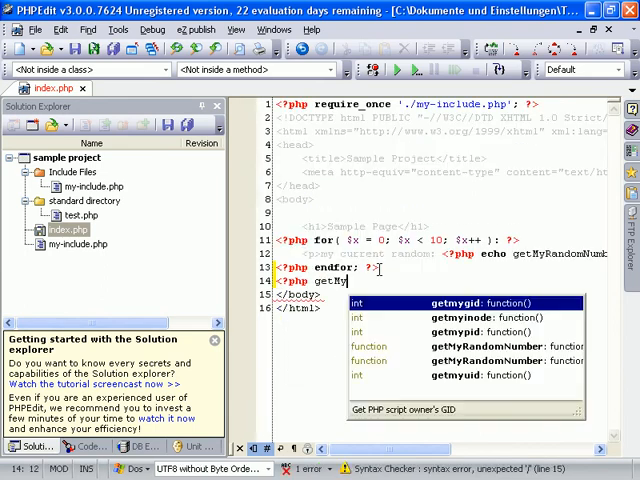
pyautogui.press('Down')
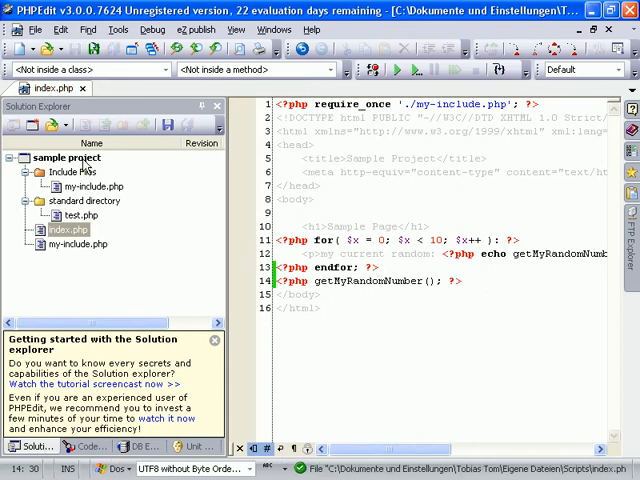
# Step: FTP-publish the sample project with root path /myProject to Local_Test_Server
pyautogui.rightClick(65, 158)
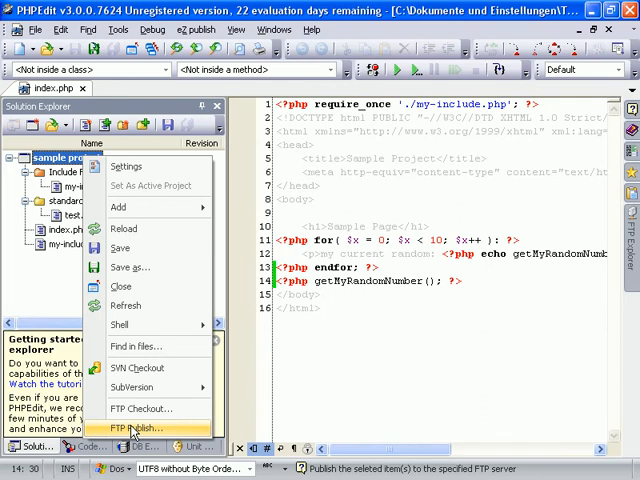
pyautogui.click(135, 428)
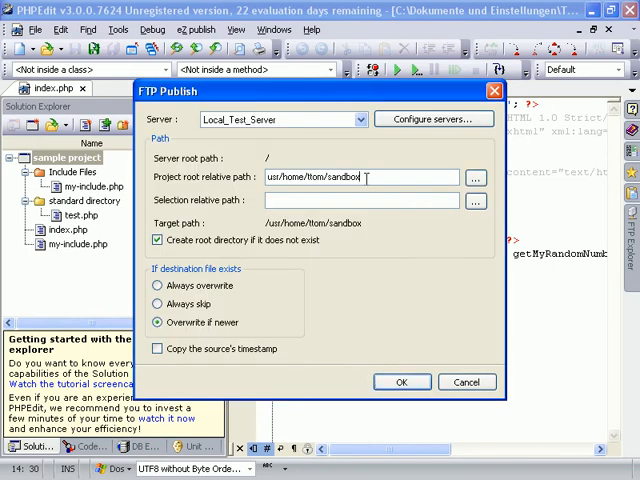
pyautogui.write('/myProject')
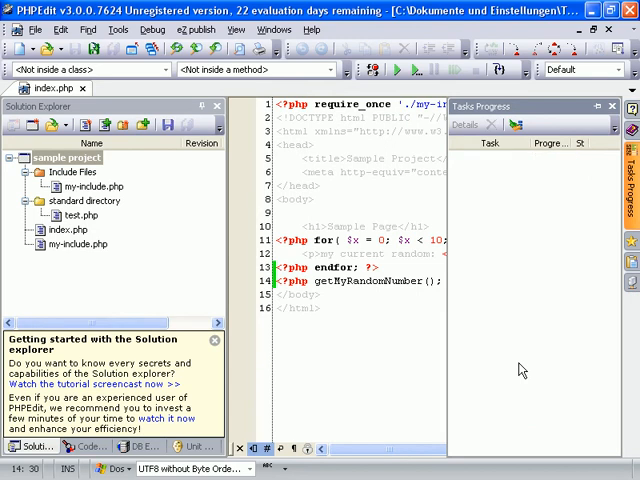
pyautogui.moveTo(560, 348)
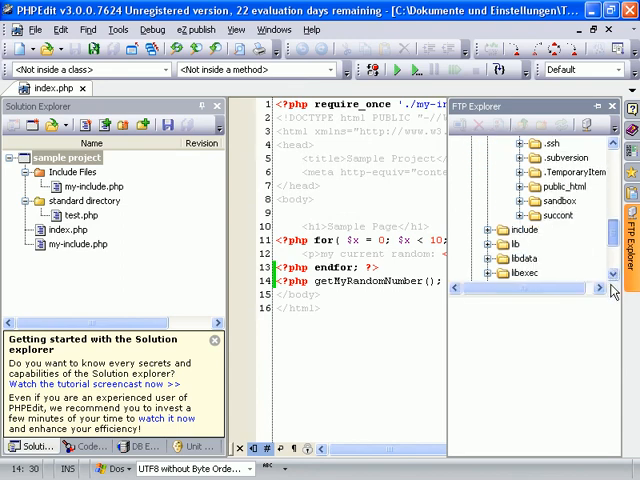
pyautogui.click(512, 215)
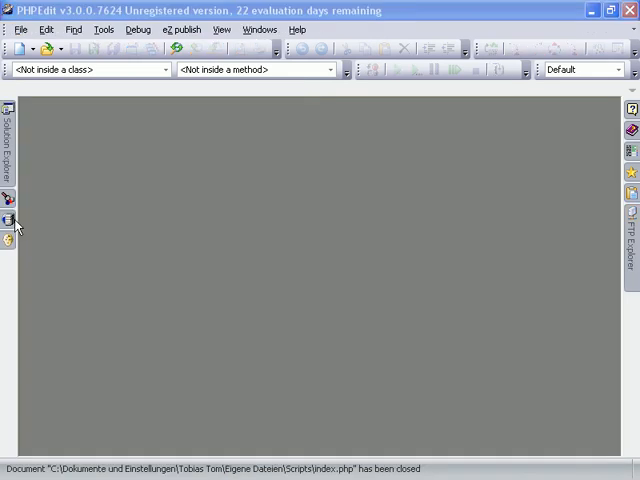
# Step: Define a new database connection named Local in the DB Explorer's connection settings
pyautogui.click(9, 219)
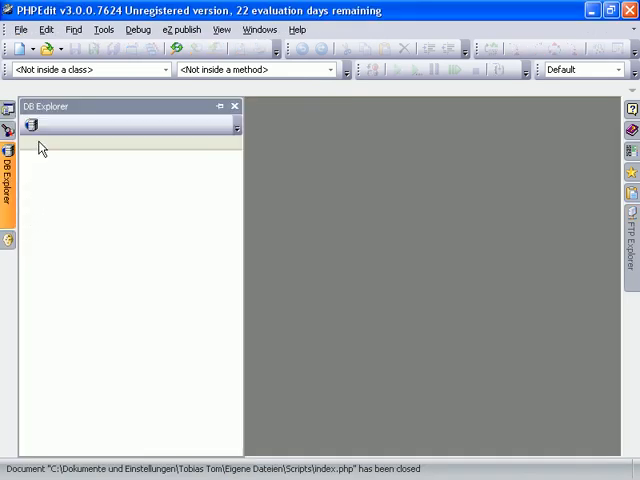
pyautogui.moveTo(33, 126)
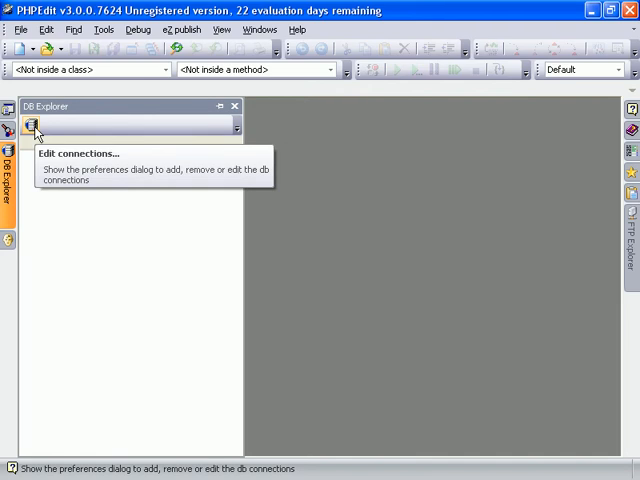
pyautogui.click(35, 126)
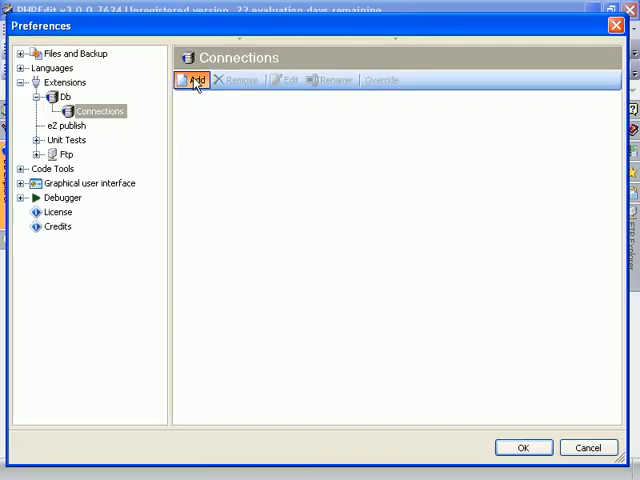
pyautogui.click(193, 80)
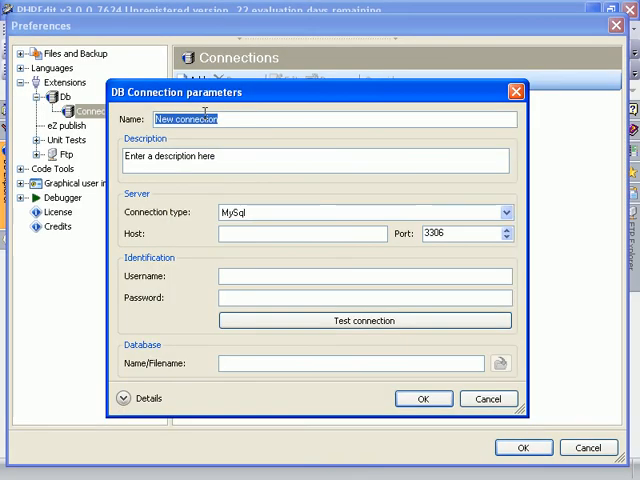
pyautogui.write('Local MySQL')
pyautogui.click(365, 276)
pyautogui.write('root')
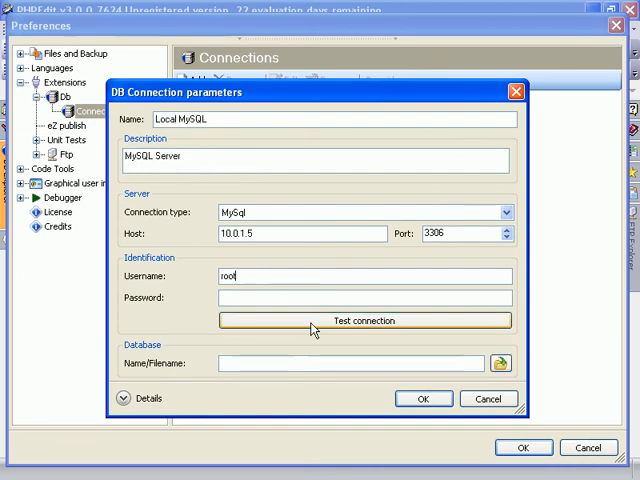
# Step: Test the connection successfully and confirm IssueTracker as its database
pyautogui.click(364, 320)
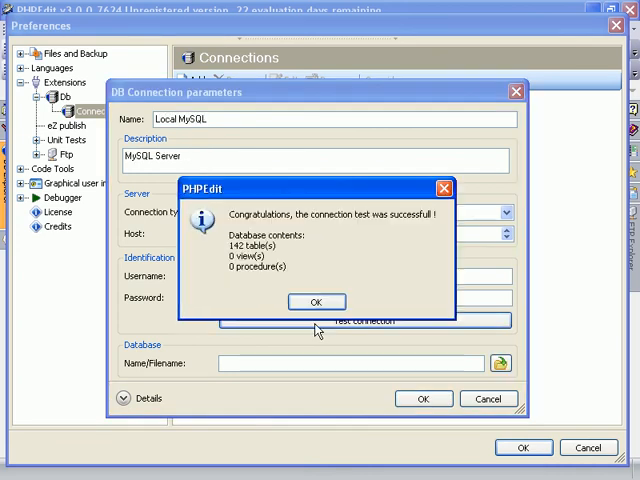
pyautogui.click(316, 302)
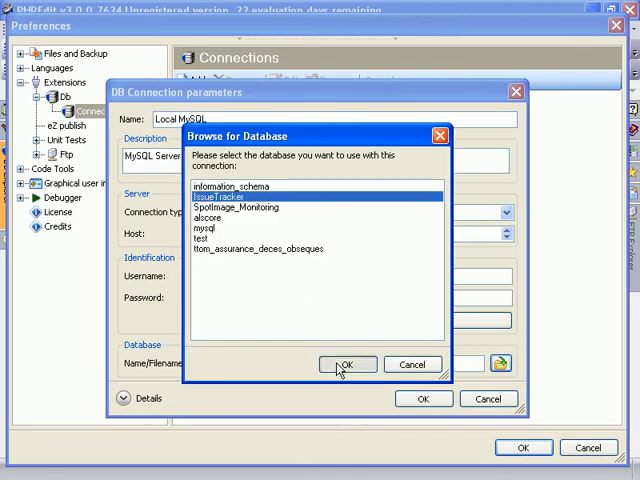
pyautogui.click(523, 447)
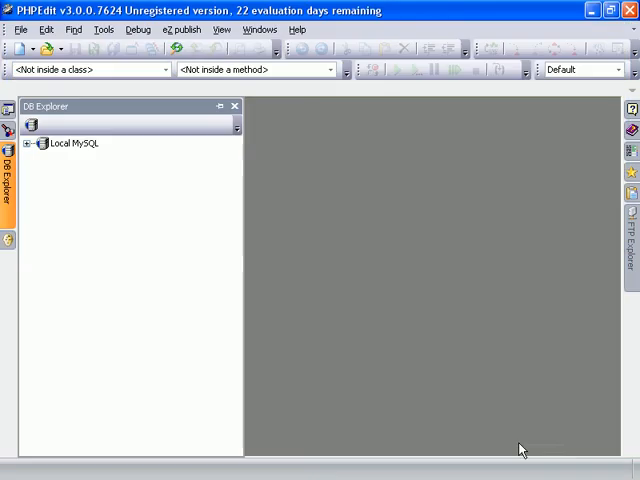
# Step: Show the data of the IssuePriority table under Local MySQL in a grid
pyautogui.click(37, 143)
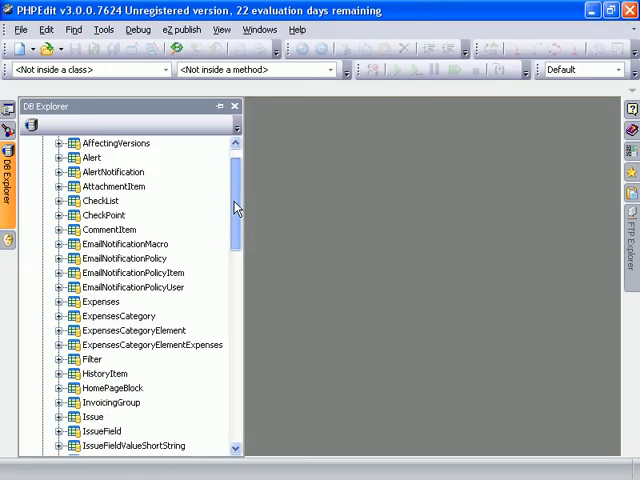
pyautogui.scroll(-3)
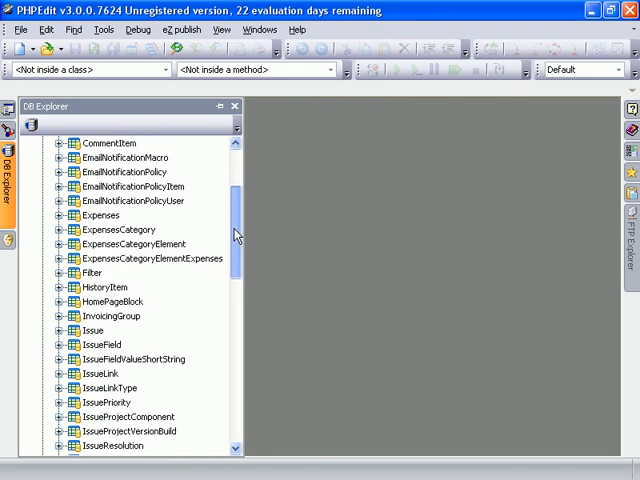
pyautogui.scroll(-3)
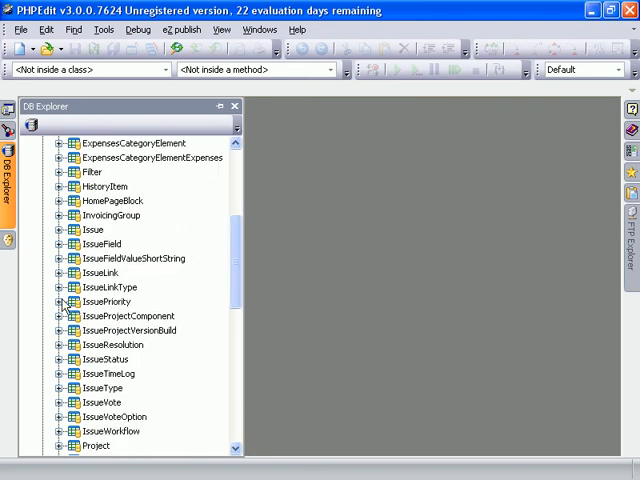
pyautogui.click(62, 301)
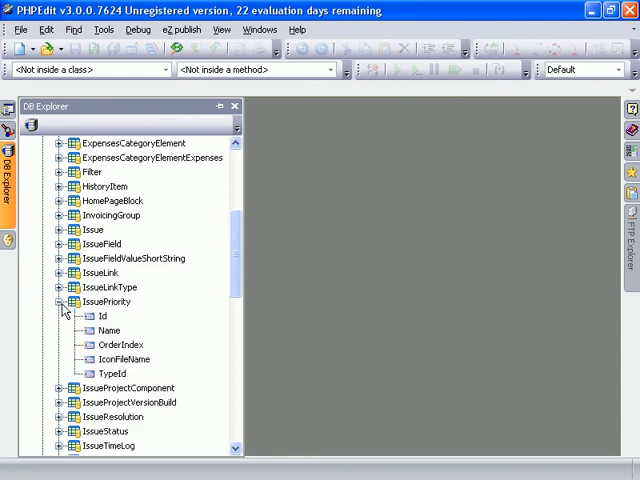
pyautogui.rightClick(108, 301)
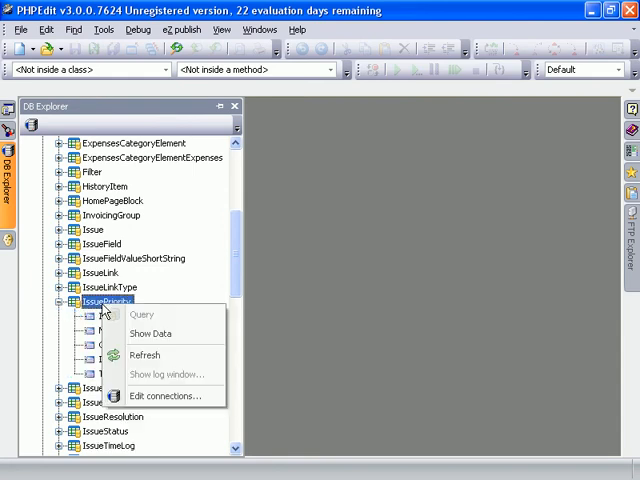
pyautogui.click(150, 333)
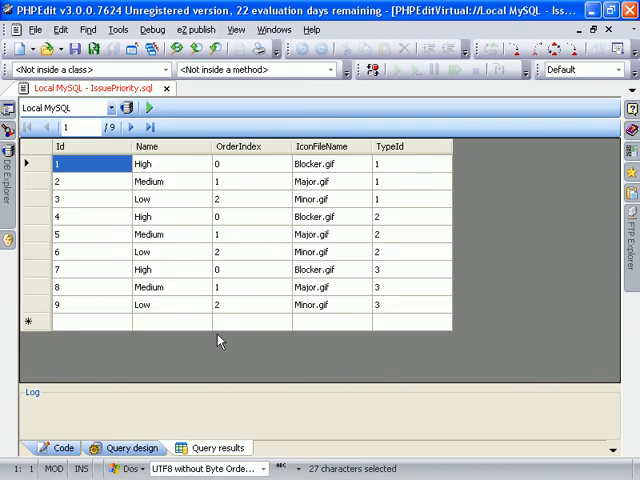
pyautogui.moveTo(216, 343)
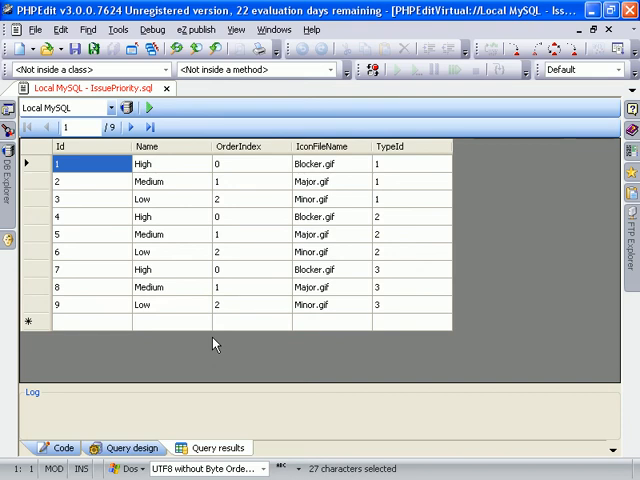
# Step: Redesign the IssuePriority query with criteria TypeId = 3 and execute it
pyautogui.click(62, 447)
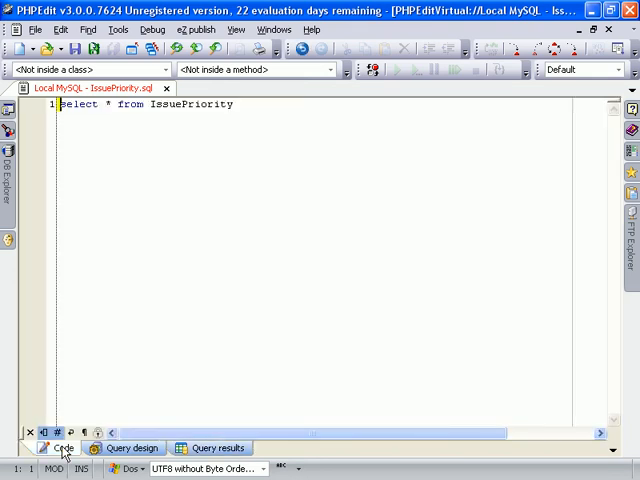
pyautogui.click(131, 447)
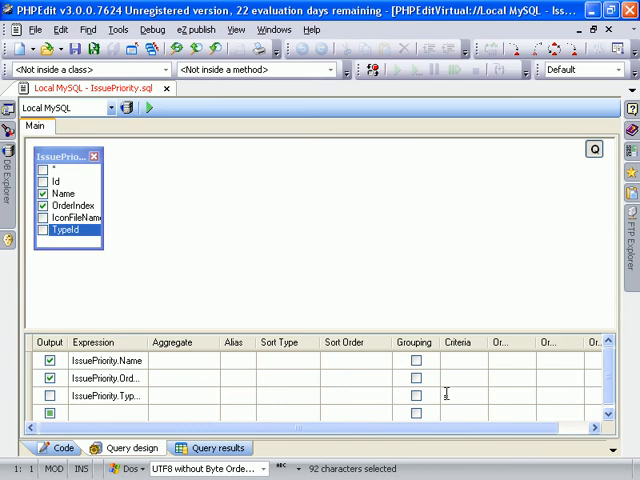
pyautogui.write('= 3')
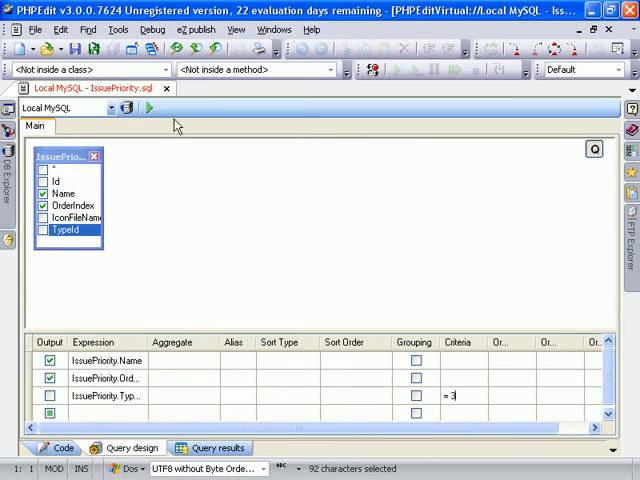
pyautogui.click(148, 108)
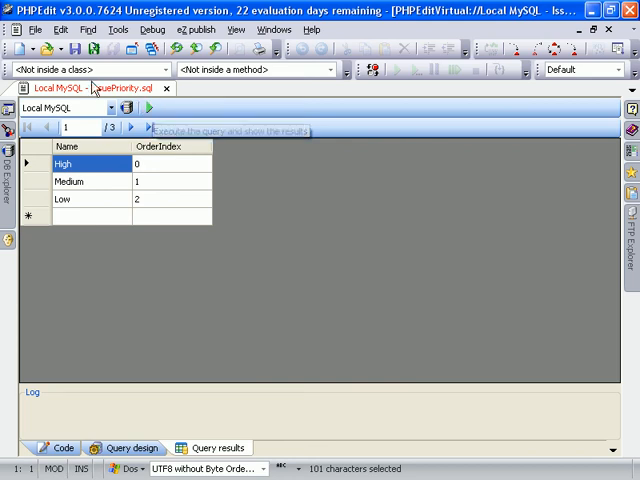
pyautogui.click(35, 29)
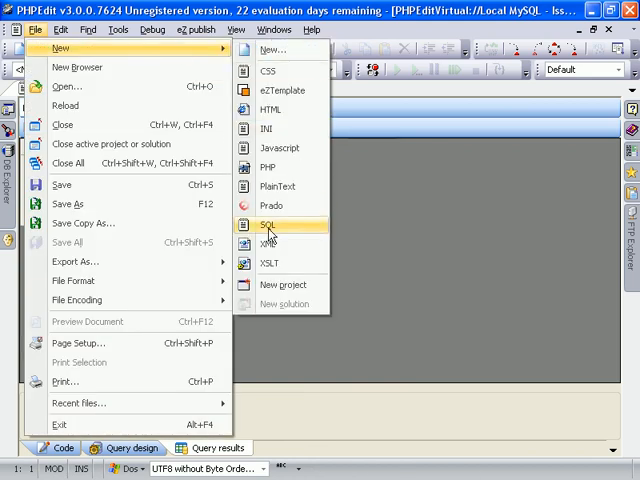
# Step: Create a new SQL file with a SELECT ... FROM IssuePriority WHERE id query and view its results
pyautogui.click(267, 224)
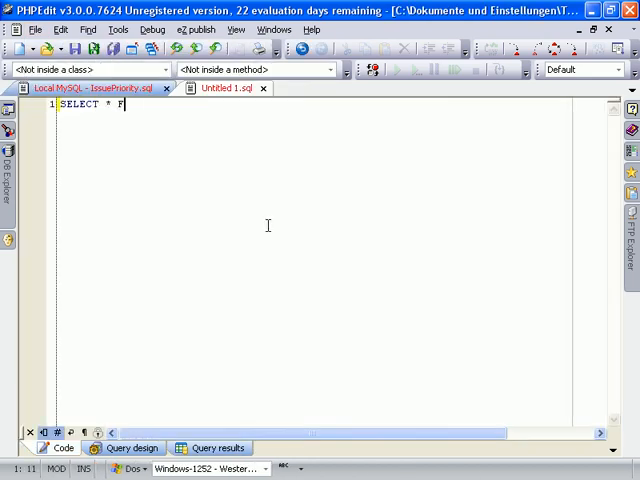
pyautogui.write('ROM IssuePriority W')
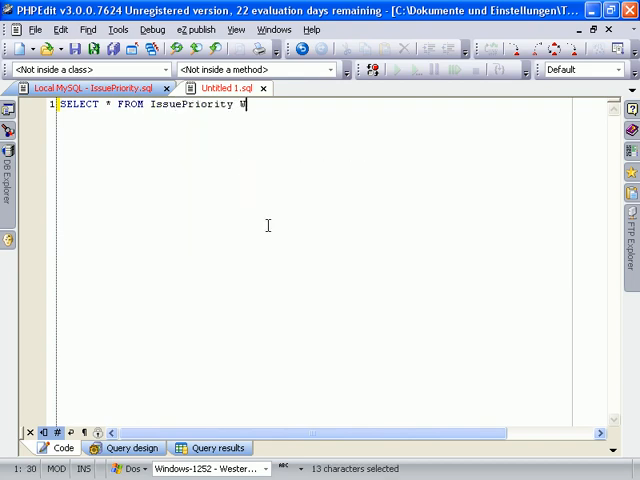
pyautogui.write('HERE id')
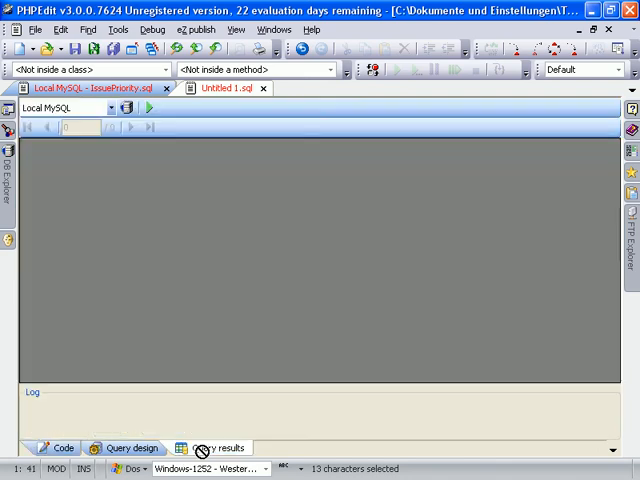
pyautogui.click(149, 107)
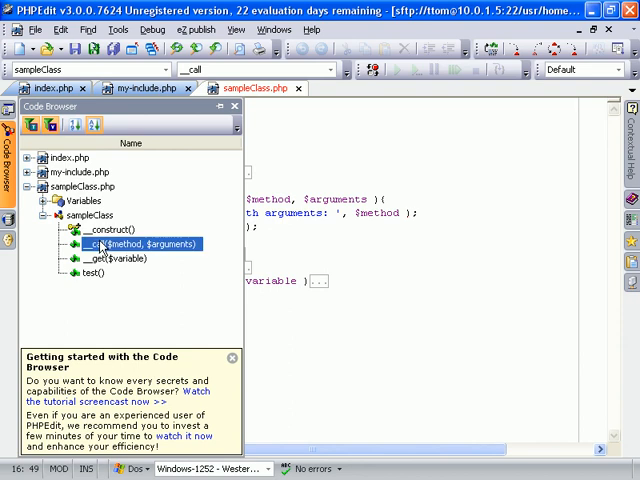
# Step: Jump to sampleClass's __call method from the Code Browser
pyautogui.click(233, 106)
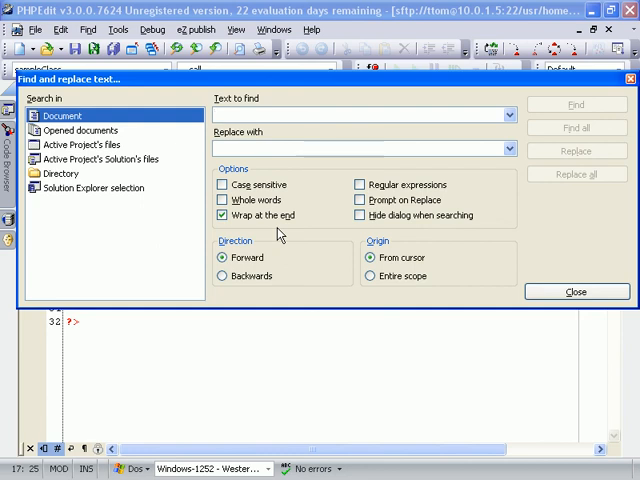
# Step: Switch the Find and Replace scope from Solution Explorer selection to Directory
pyautogui.click(93, 188)
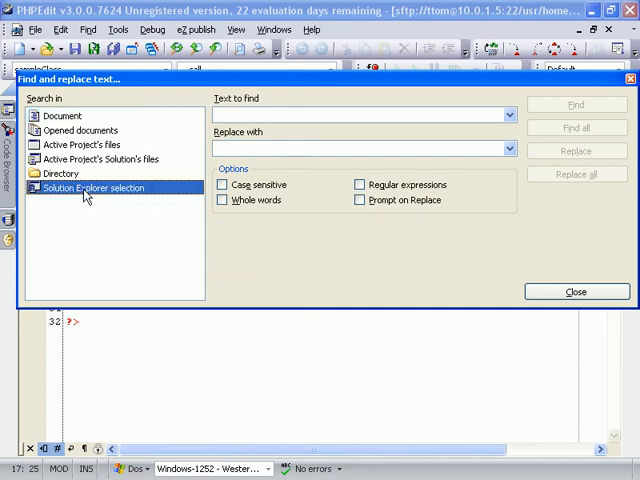
pyautogui.click(60, 173)
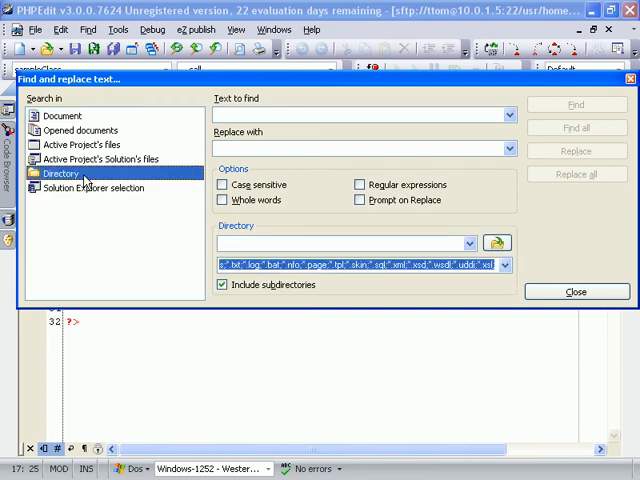